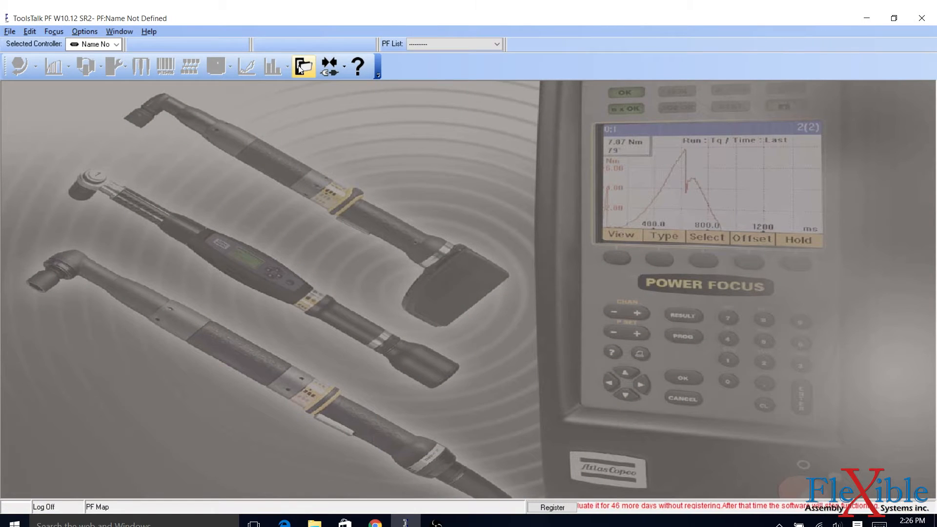
Connect to the serial controller 'Name Not Defined' from the PF Map.
click(303, 65)
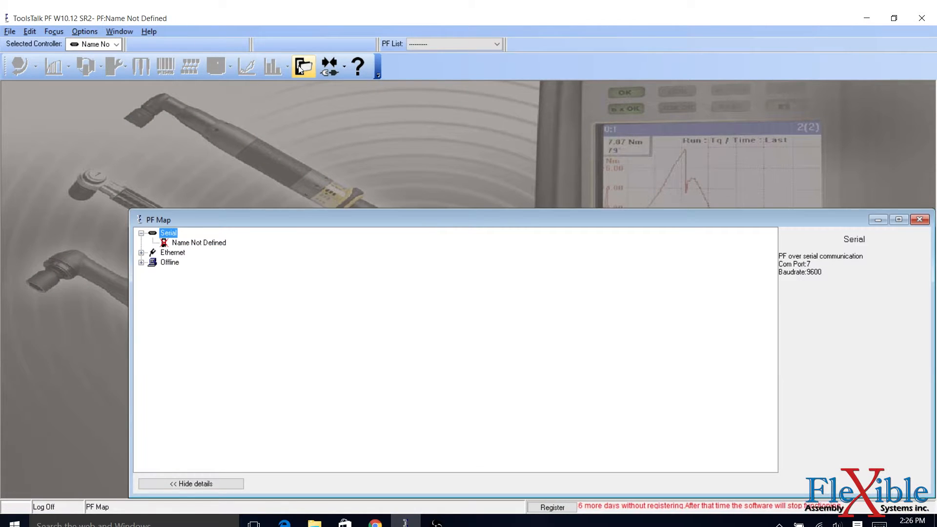
click(198, 243)
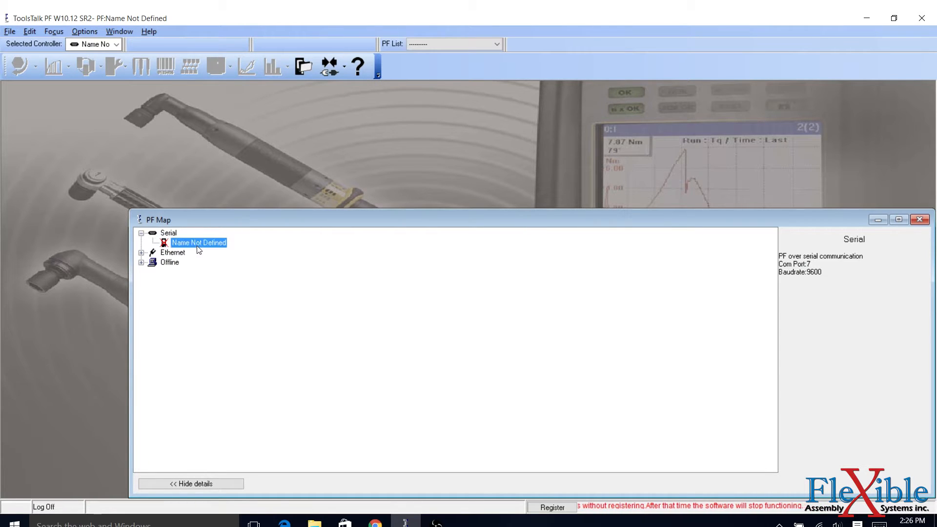
double_click(198, 242)
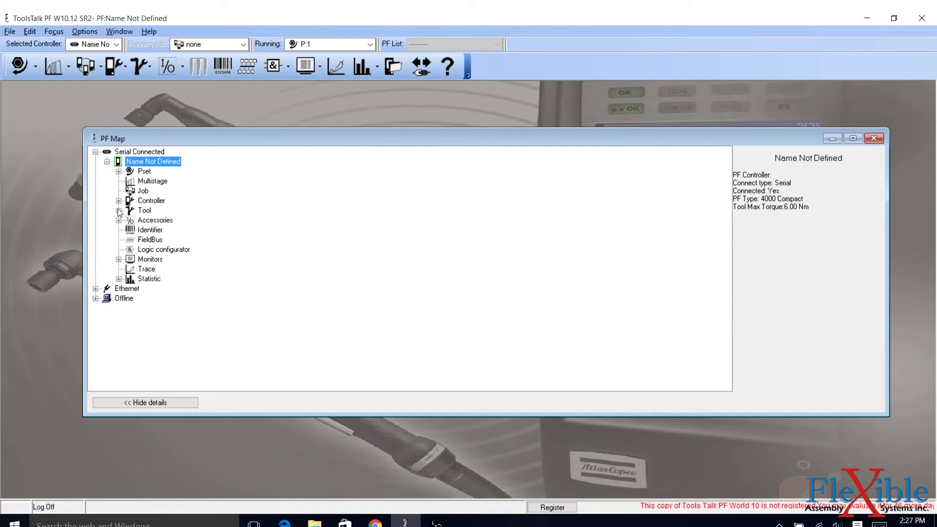
Expand the Tool branch and open its Configuration settings window.
click(119, 209)
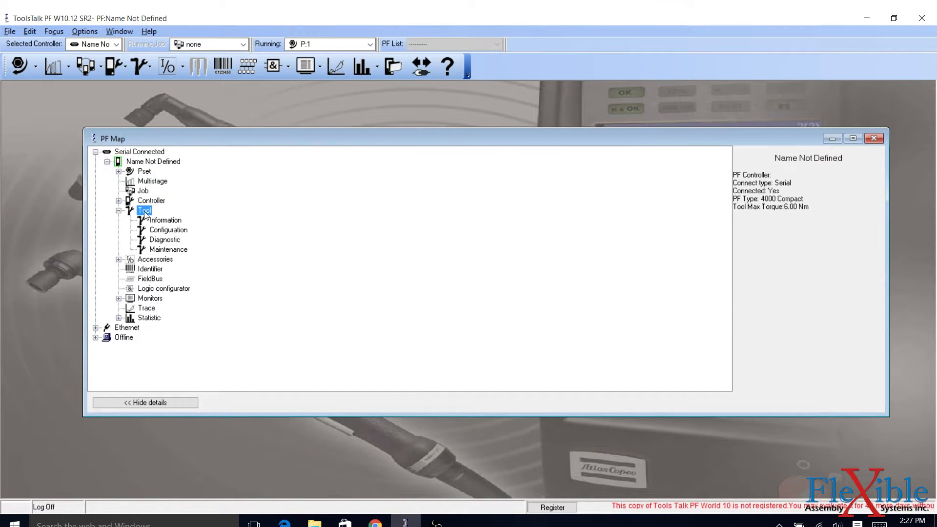
click(145, 210)
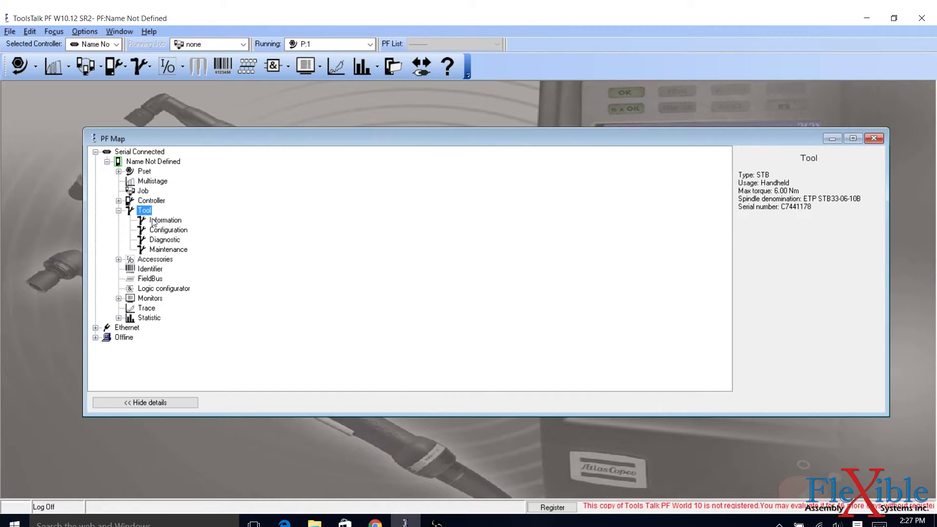
click(169, 230)
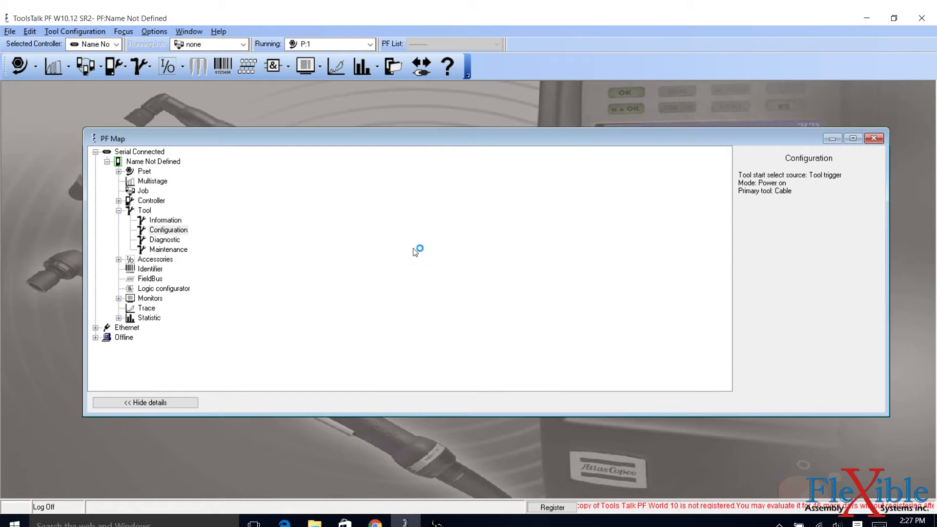
double_click(169, 229)
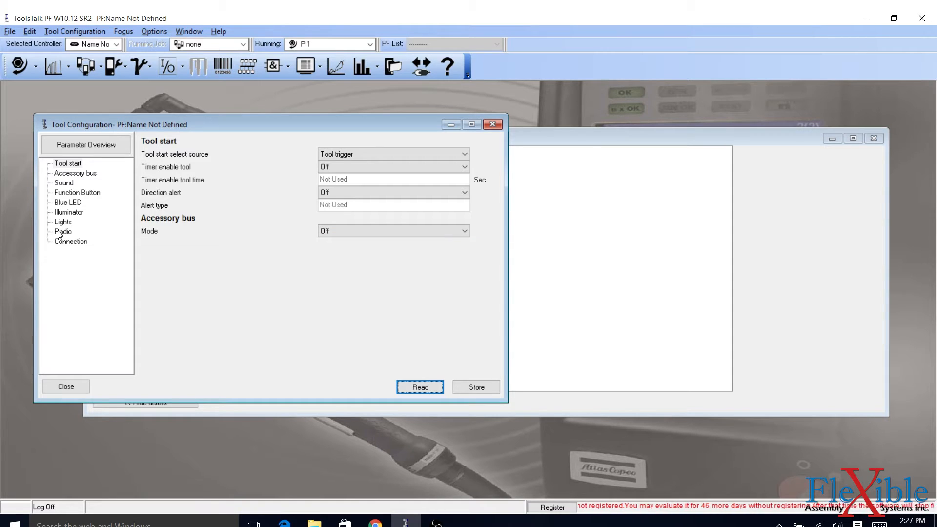
Show the tool's Radio and Connection settings with IRC-B as primary tool.
click(62, 232)
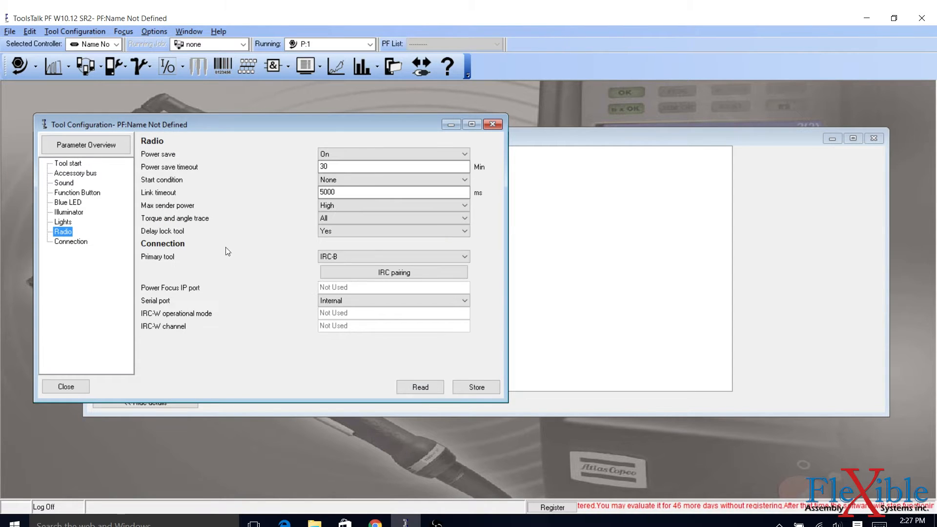
right_click(341, 257)
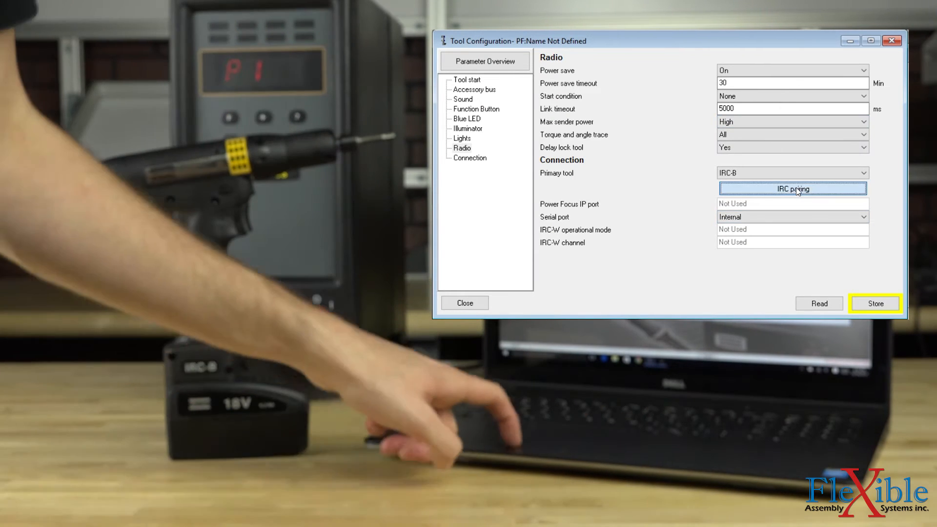
Start IRC pairing so the controller lists IRC-B as its primary tool.
click(792, 189)
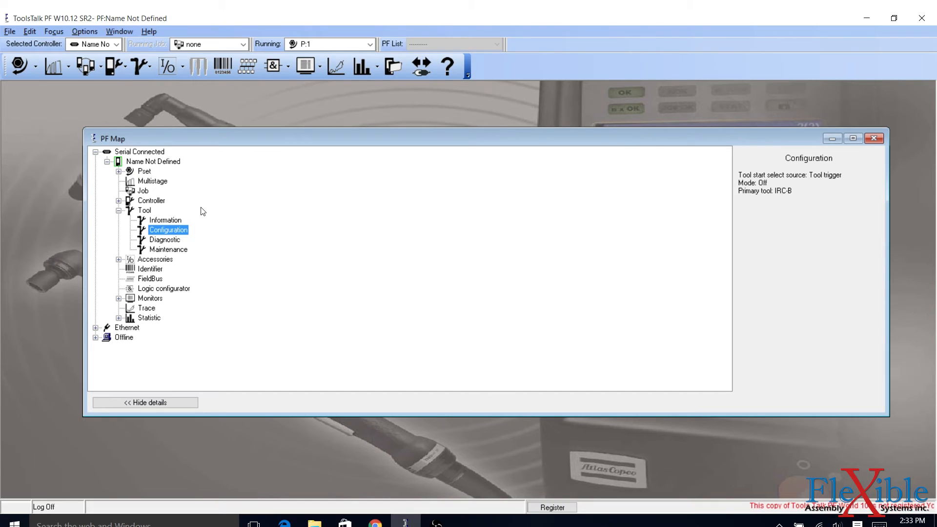
Open Pset 1 for editing and show its Torque programming settings.
click(145, 172)
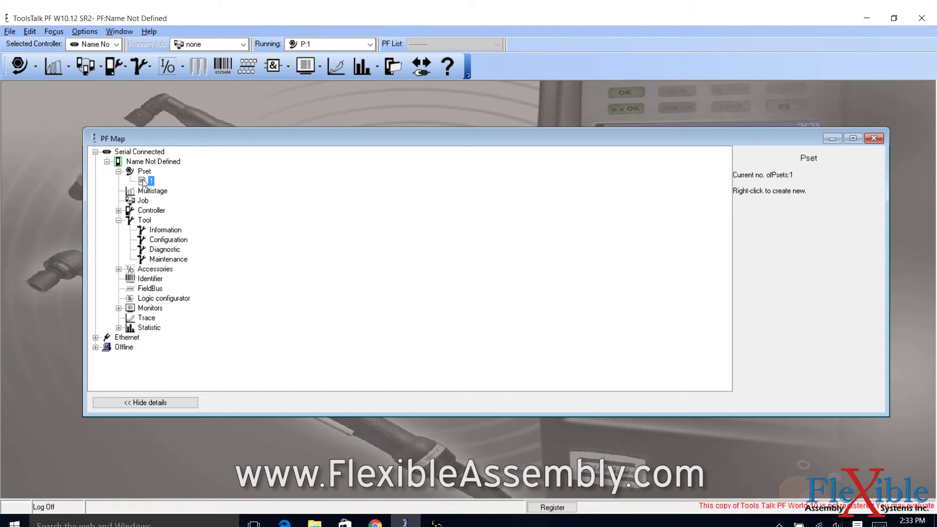
double_click(151, 181)
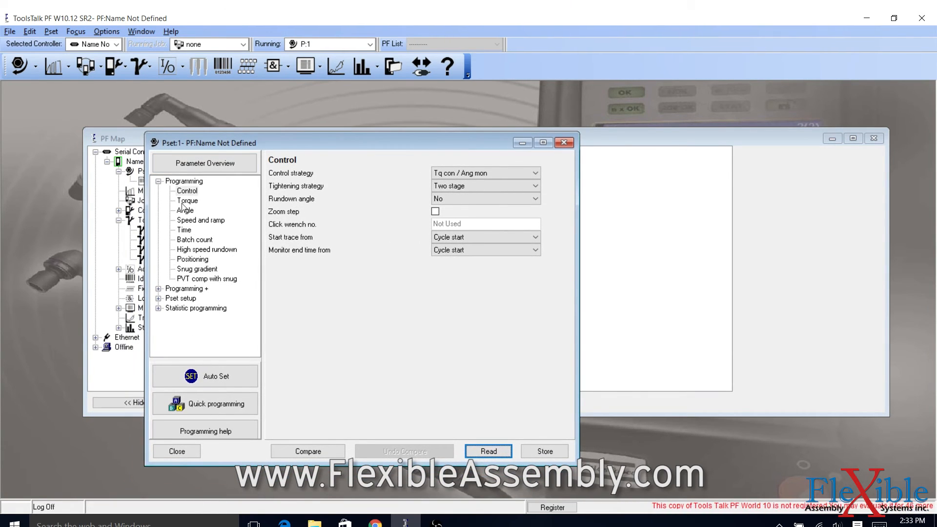
click(188, 200)
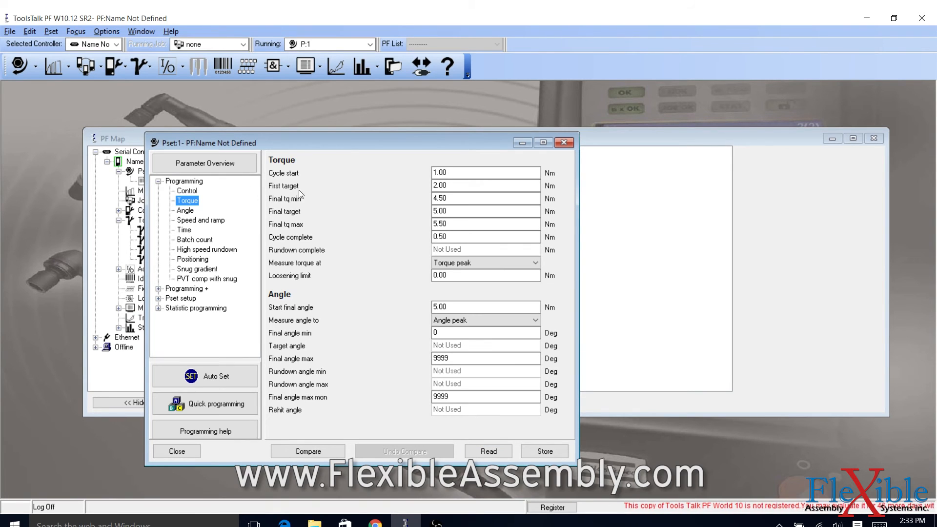